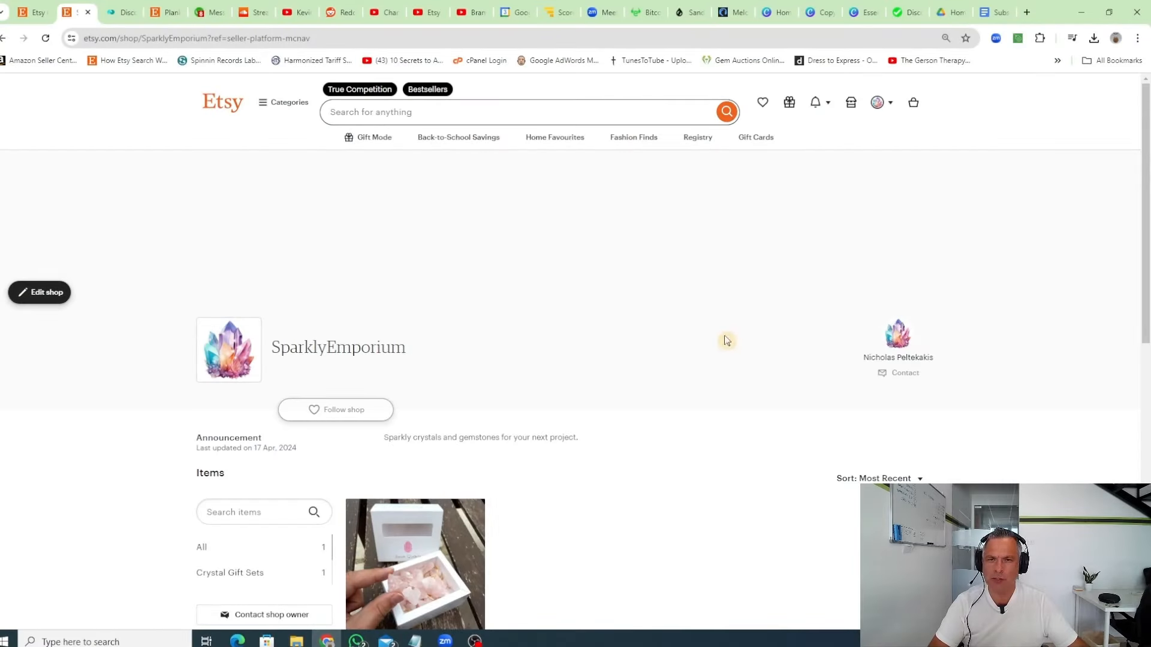
{"action": "mouse_move", "coordinate": [676, 268]}
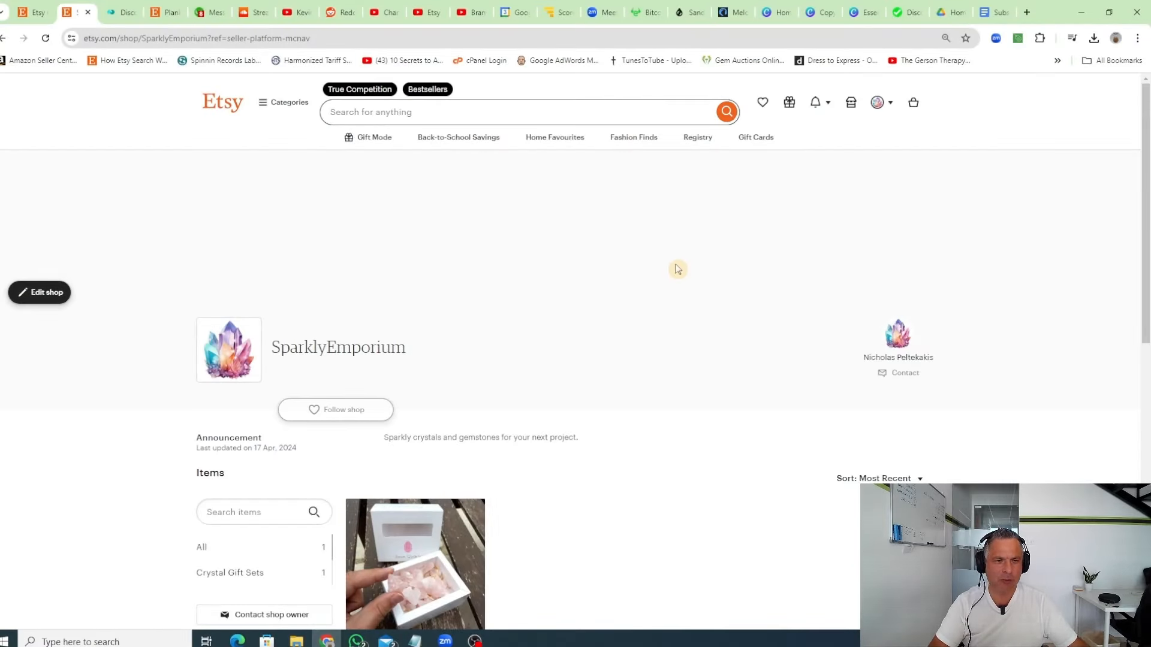
{"action": "mouse_move", "coordinate": [850, 102]}
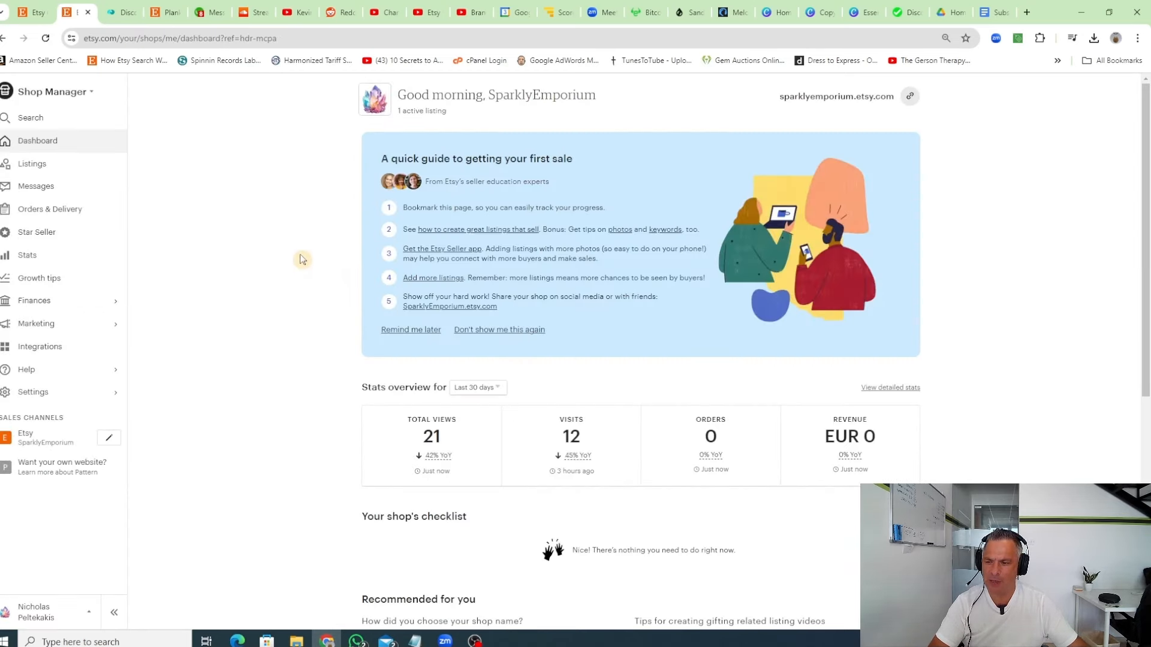
{"action": "mouse_move", "coordinate": [33, 392]}
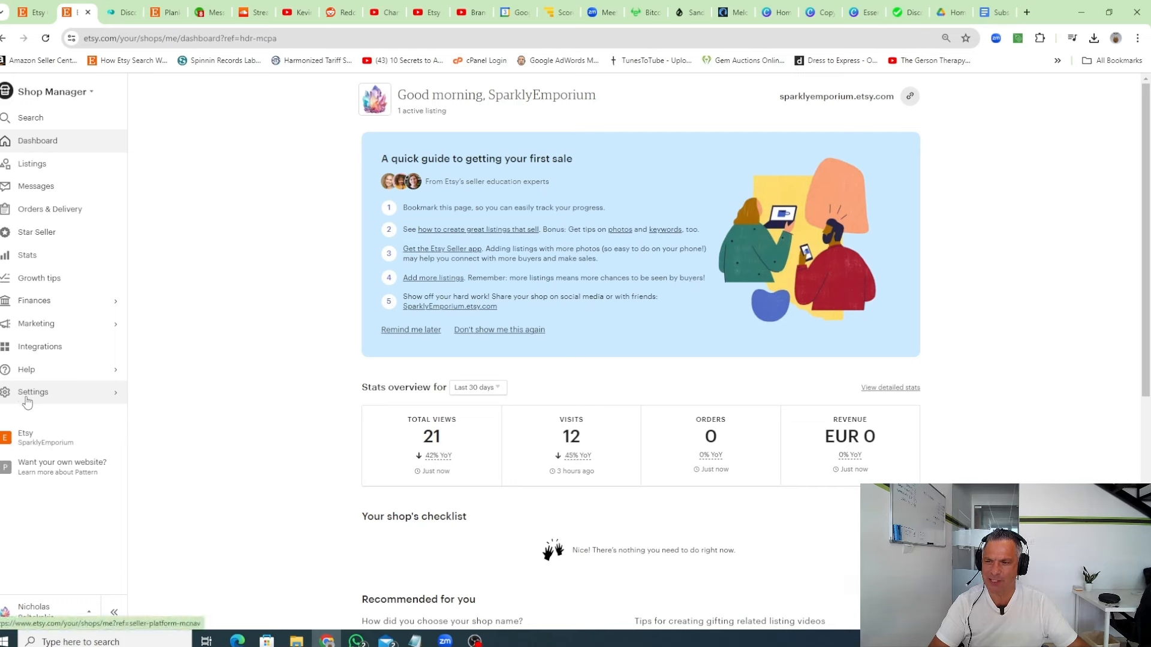
Open the shop Settings list and go to the Options page
{"action": "left_click", "coordinate": [33, 392]}
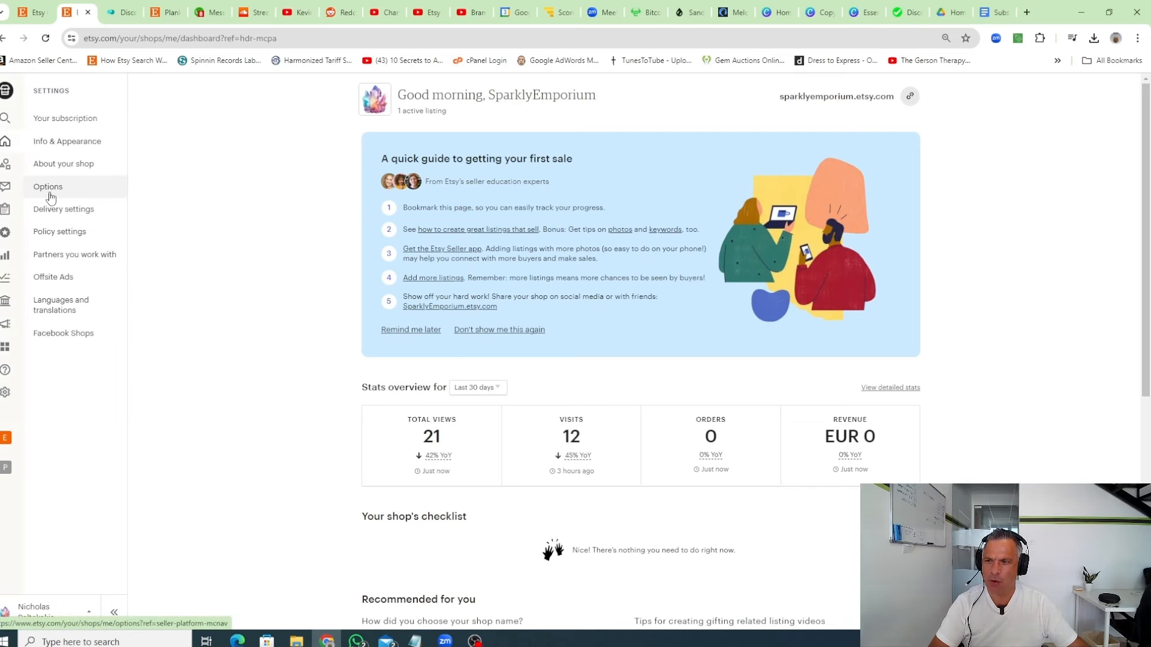
{"action": "left_click", "coordinate": [48, 186]}
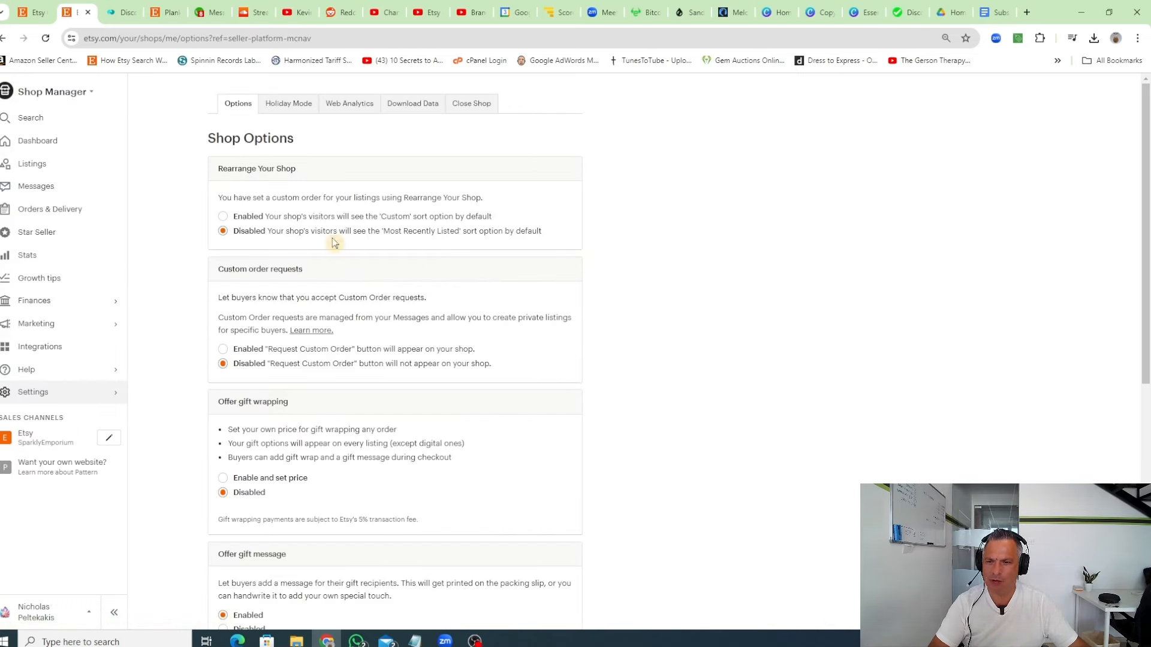
Enable paid gift wrapping with a recommended EUR 4.00 price per order
{"action": "scroll", "scroll_direction": "down", "scroll_amount": 3}
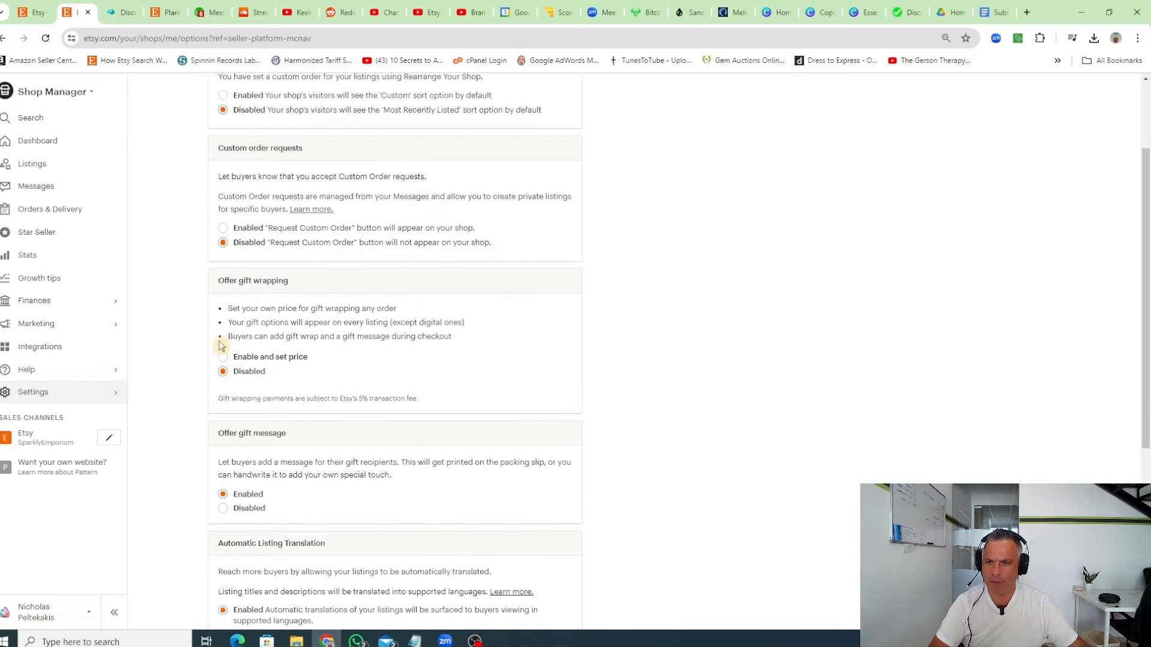
{"action": "left_click", "coordinate": [222, 359]}
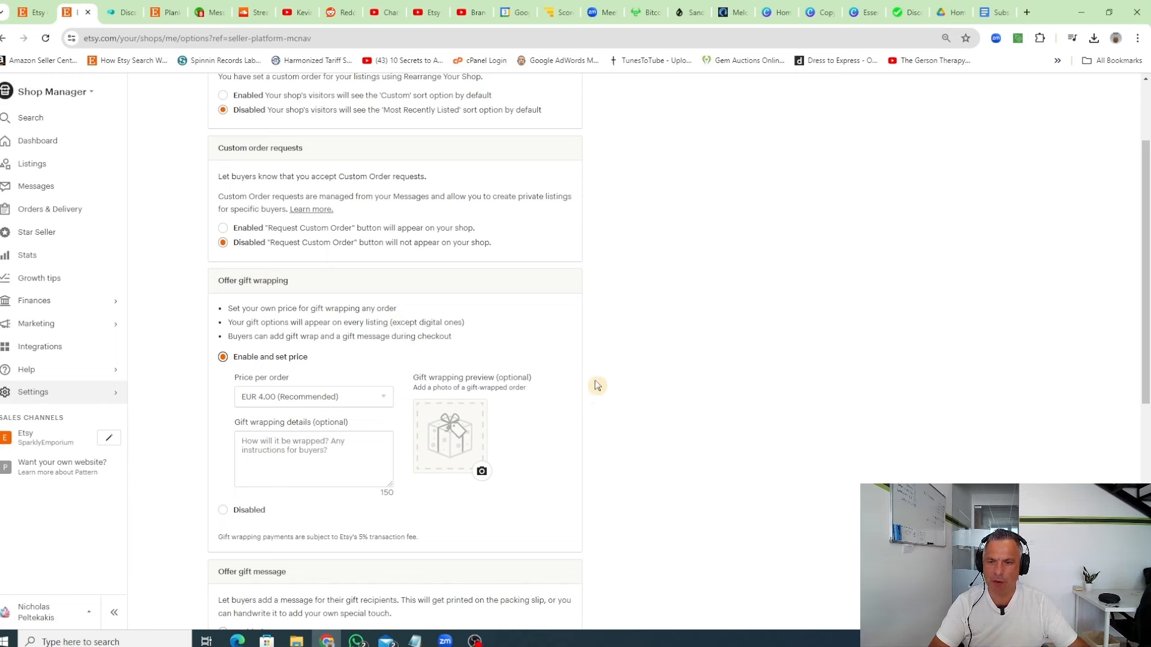
{"action": "mouse_move", "coordinate": [676, 409]}
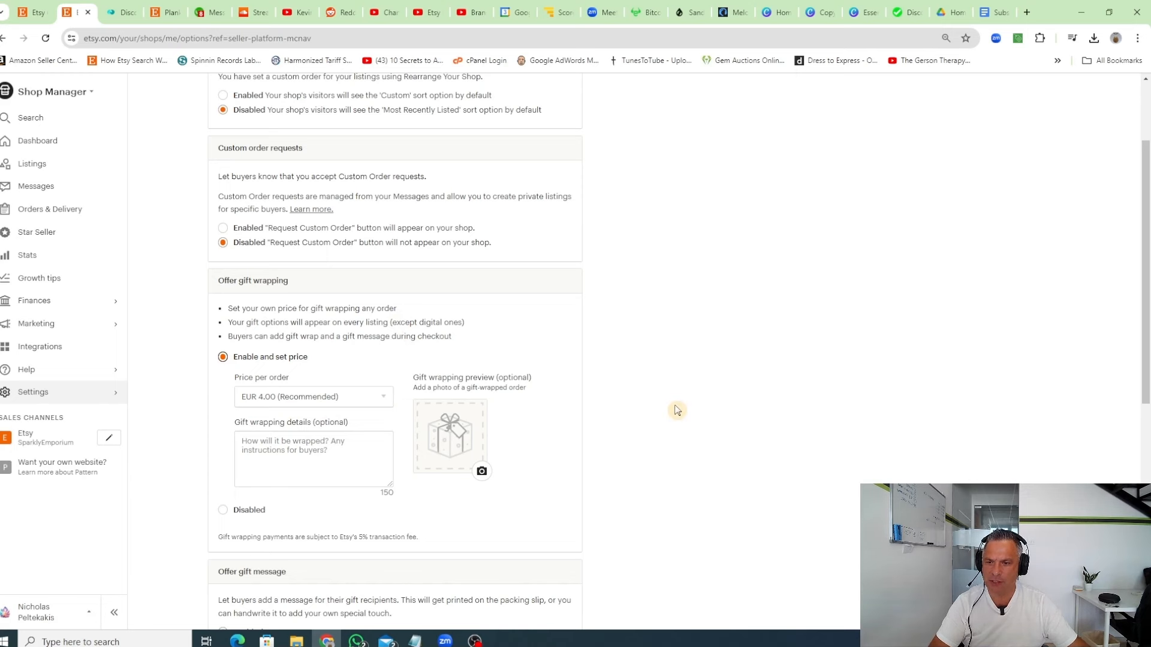